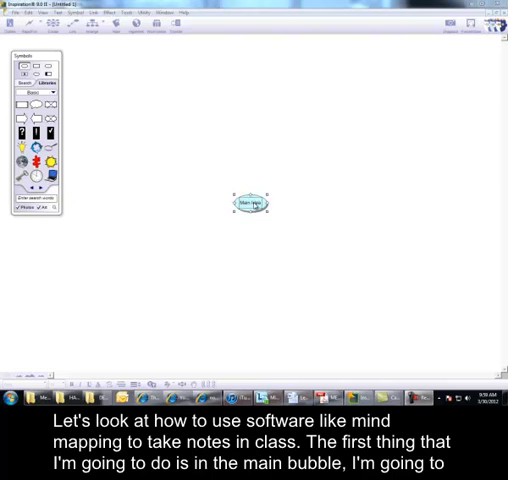
# Step: Begin editing the central Main Idea bubble to rename it Non Verbal Communication
pyautogui.doubleClick(251, 204)
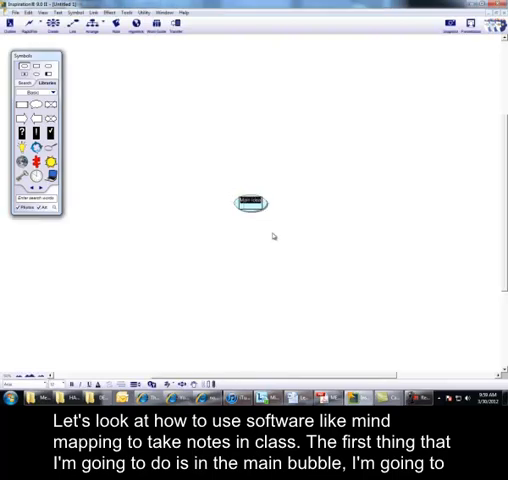
pyautogui.moveTo(279, 249)
pyautogui.write('Non-verbal Communication')
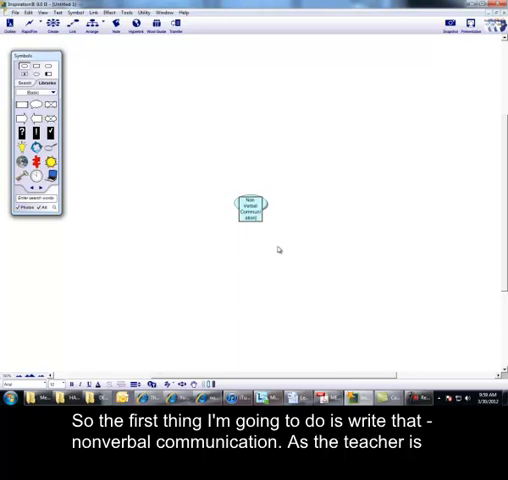
pyautogui.moveTo(285, 254)
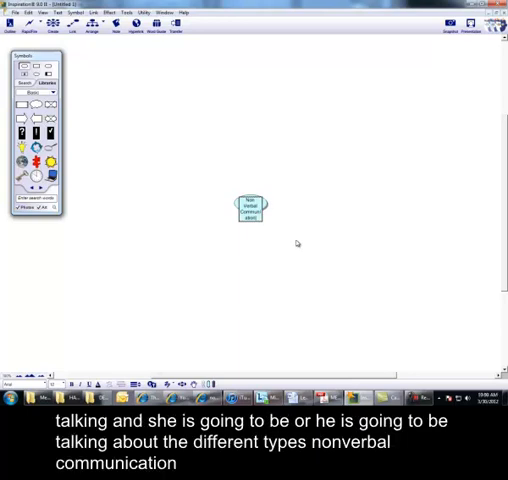
pyautogui.moveTo(185, 138)
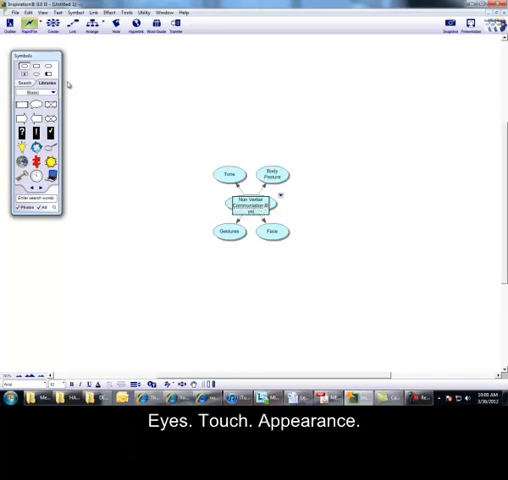
# Step: Add further linked subtopic bubbles off the central Non Verbal Communication bubble
pyautogui.click(271, 260)
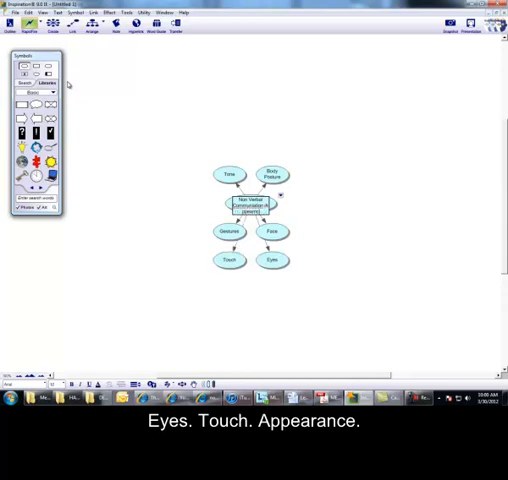
pyautogui.click(229, 146)
pyautogui.write('Appearance')
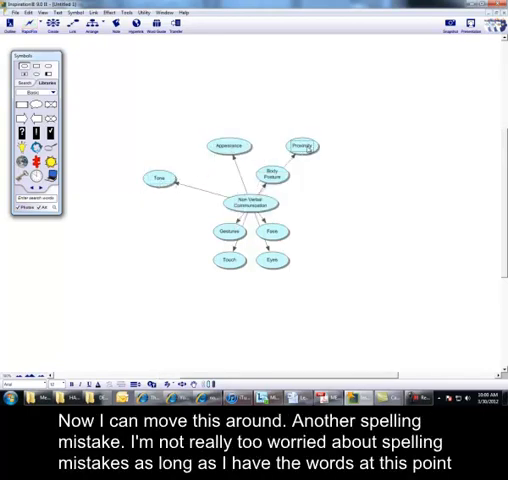
# Step: Drag Body Posture and Face outward right and Gestures outward left, then select Face
pyautogui.moveTo(275, 168); pyautogui.dragTo(325, 178)
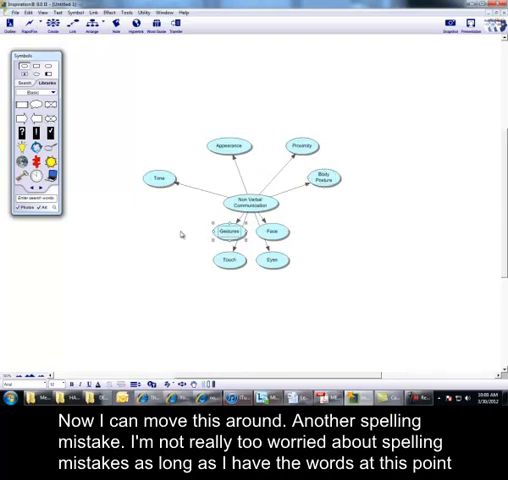
pyautogui.moveTo(229, 231); pyautogui.dragTo(166, 231)
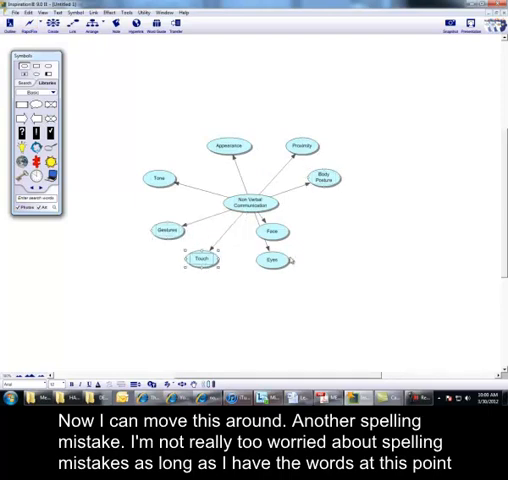
pyautogui.moveTo(272, 231); pyautogui.dragTo(330, 218)
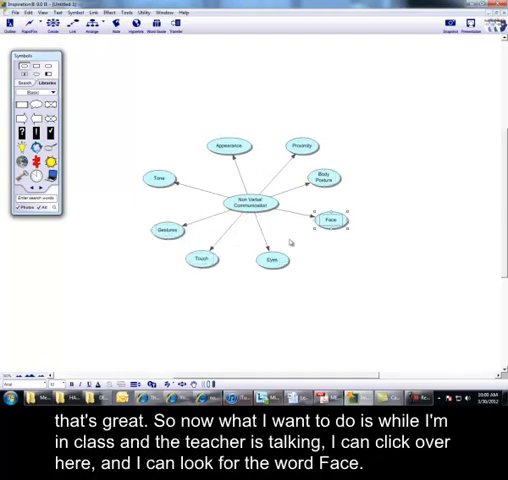
pyautogui.click(331, 219)
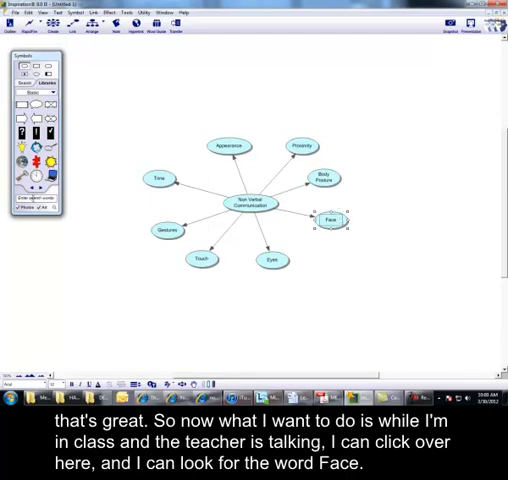
# Step: Start a symbol search for a face picture to replace the Face bubble
pyautogui.click(35, 83)
pyautogui.write('face')
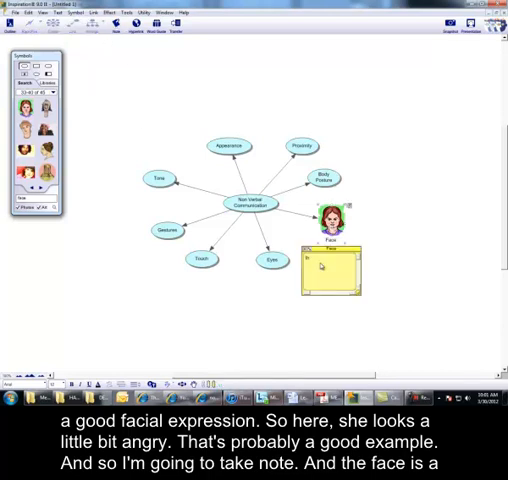
# Step: Type 'the face is a mirror to what is happening' into the Face note
pyautogui.write('the face is a mirror to')
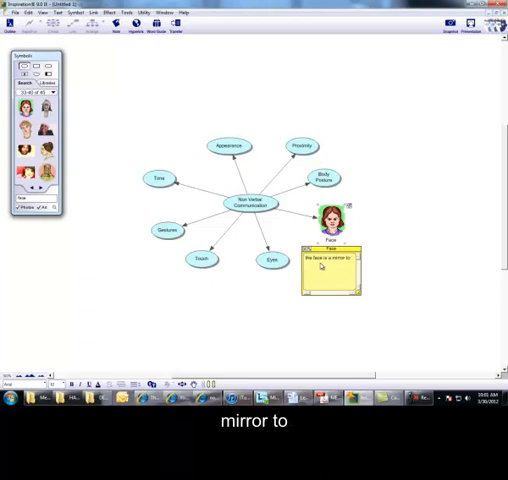
pyautogui.write('what is happening')
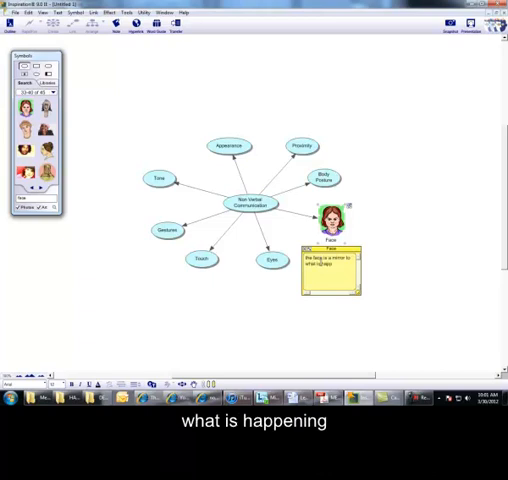